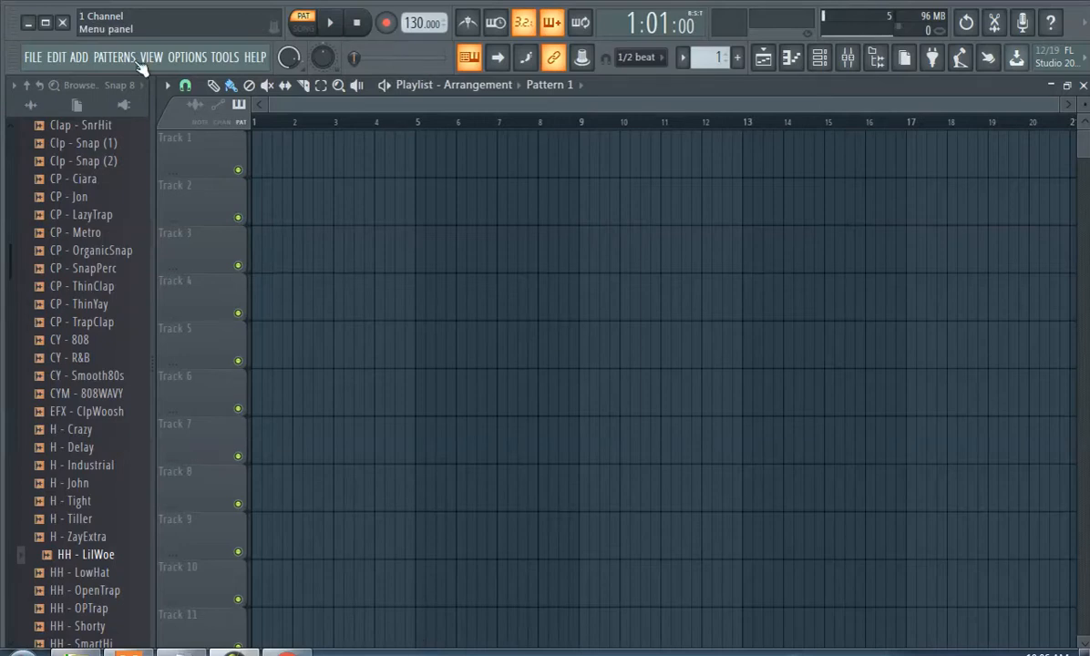
Show the instrument plugin list from the ADD menu.
left_click(81, 56)
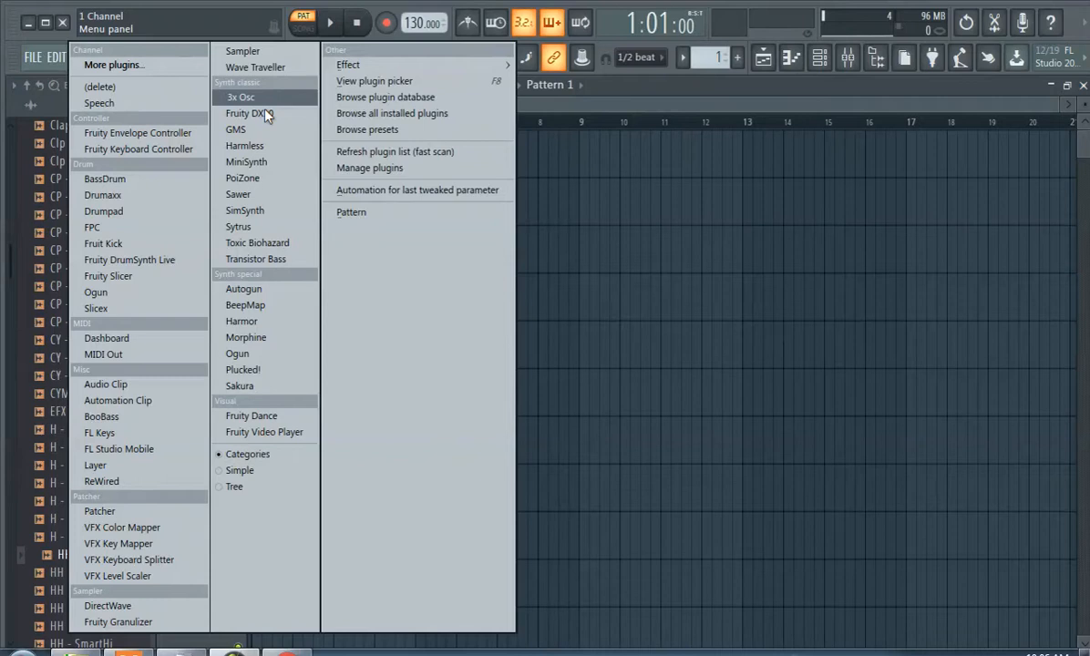
mouse_move(190, 179)
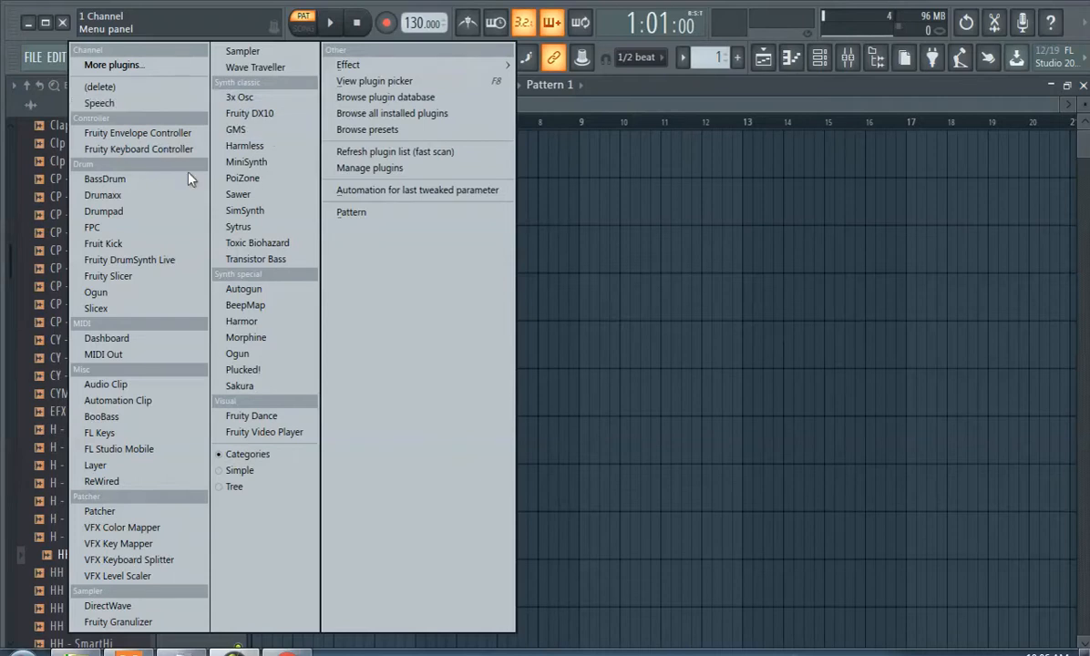
mouse_move(264, 227)
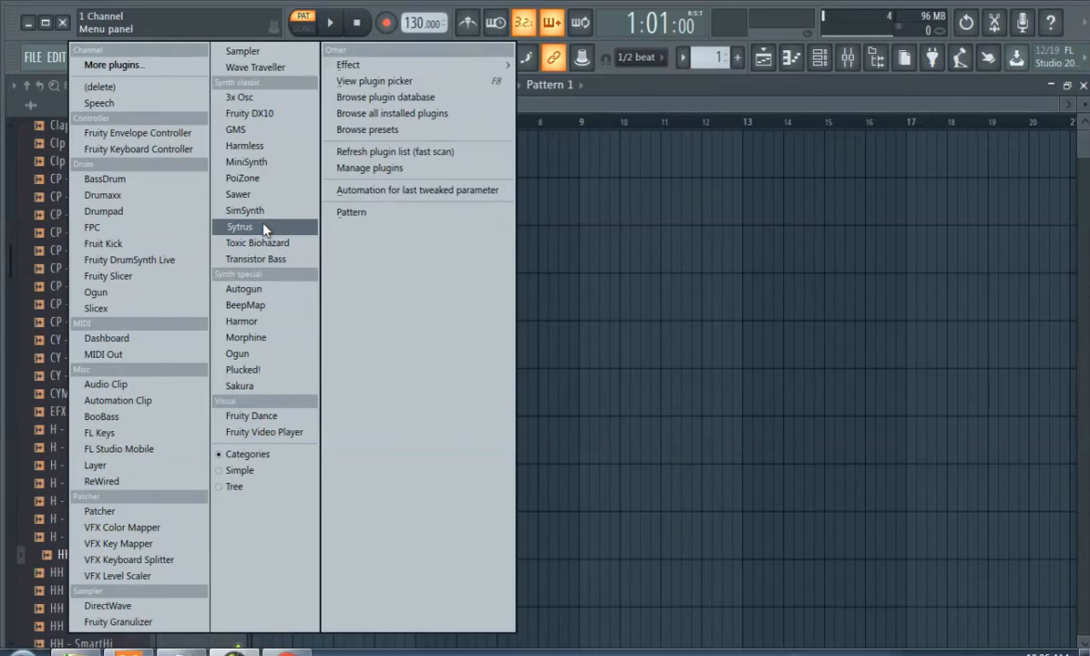
Add a Sytrus channel and display its full preset list.
left_click(240, 226)
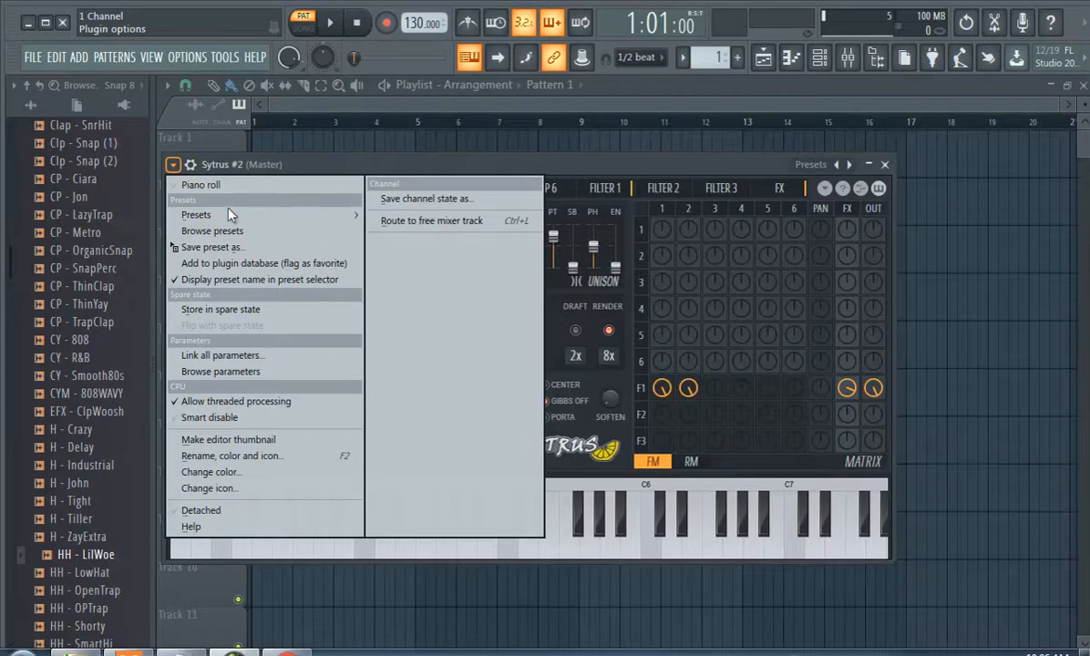
left_click(195, 214)
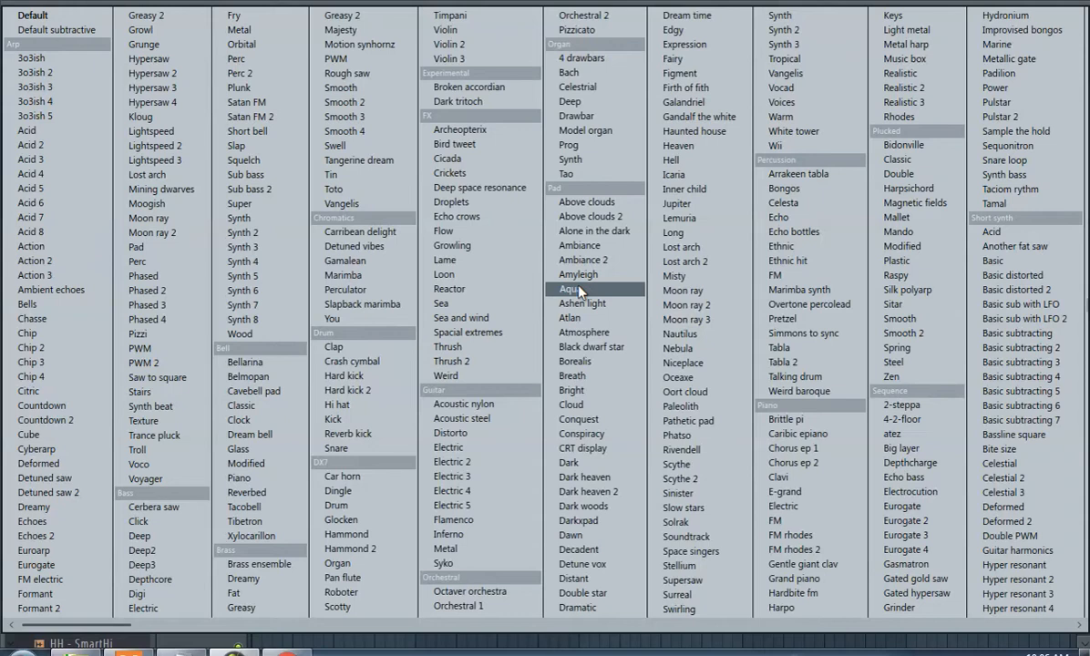
Load the 'Brittle pi' preset from the Piano category into Sytrus.
scroll("right", 3)
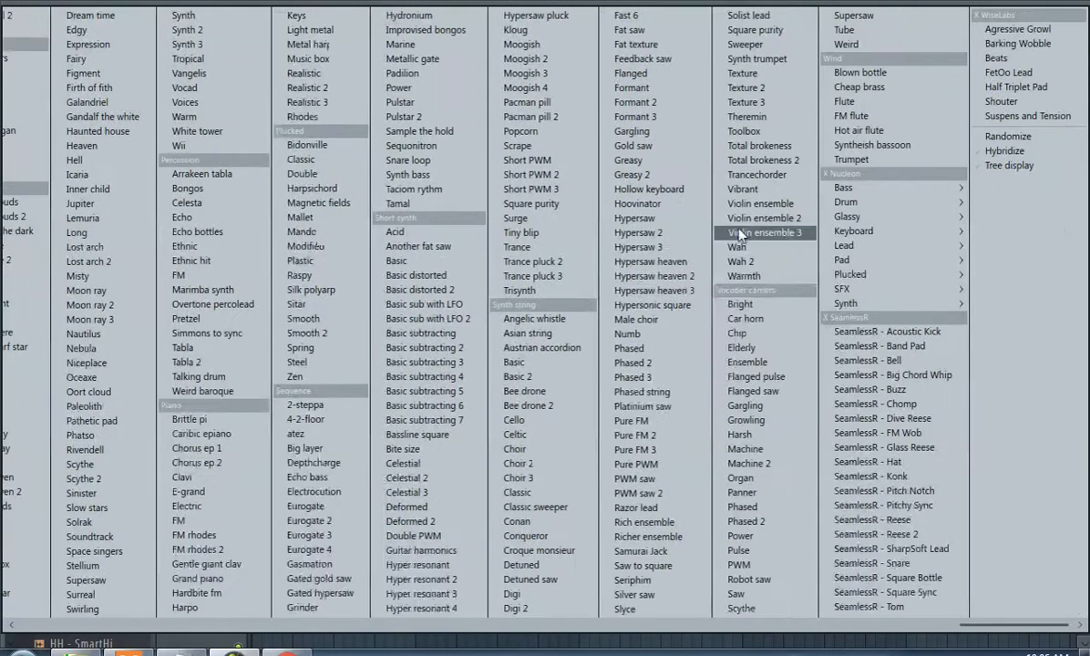
left_click(654, 275)
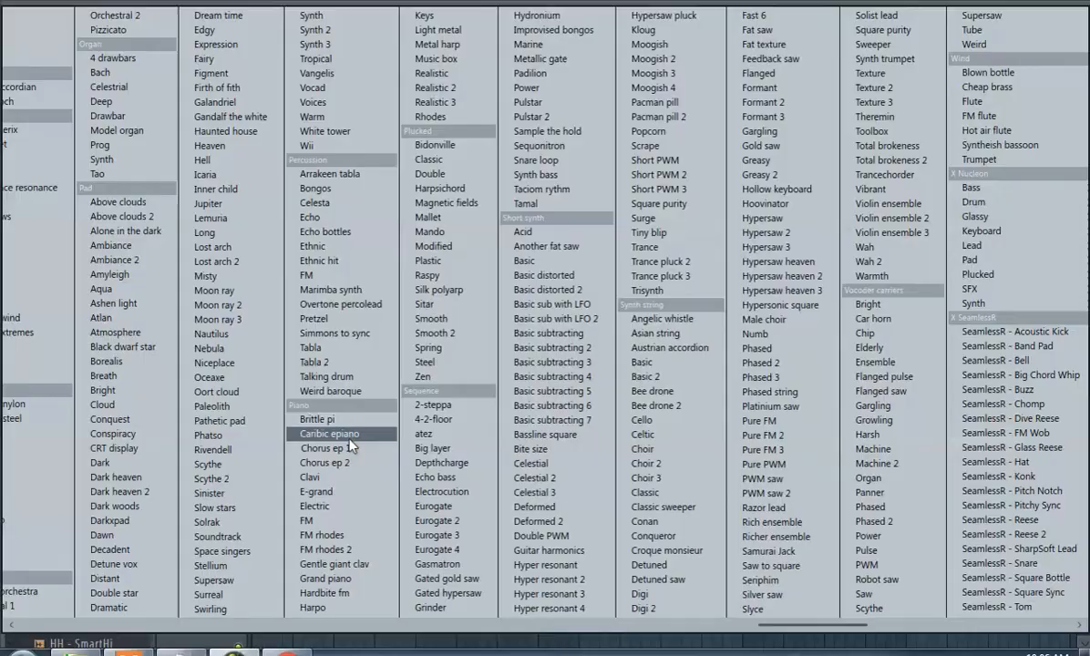
double_click(316, 419)
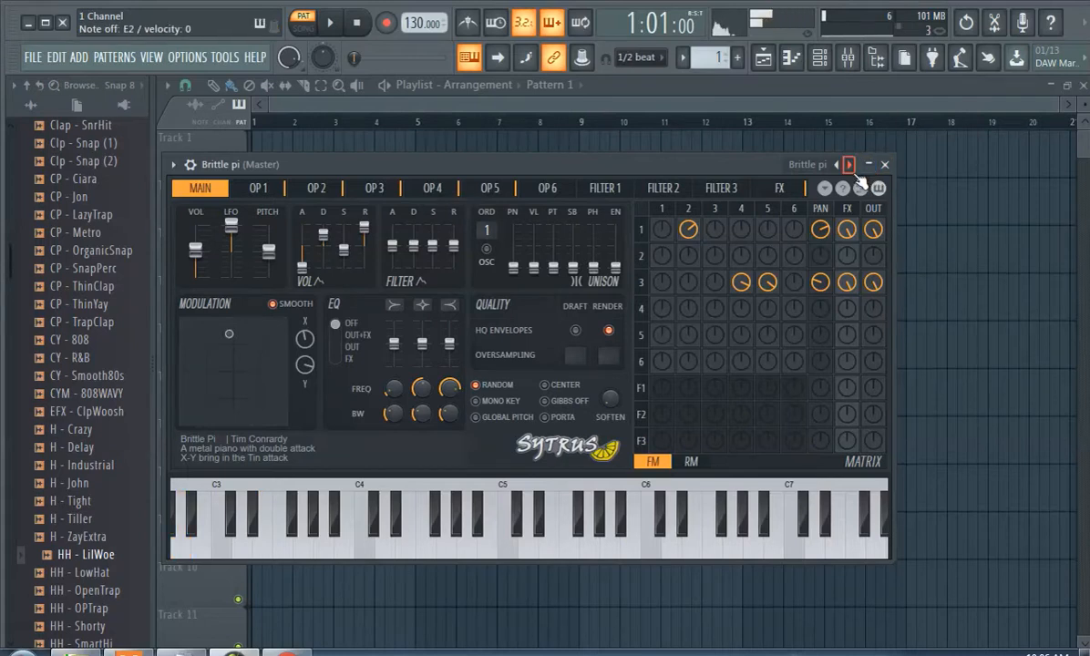
Step Sytrus to the 'Caribic epiano' preset and show the tempo preset choices.
left_click(849, 164)
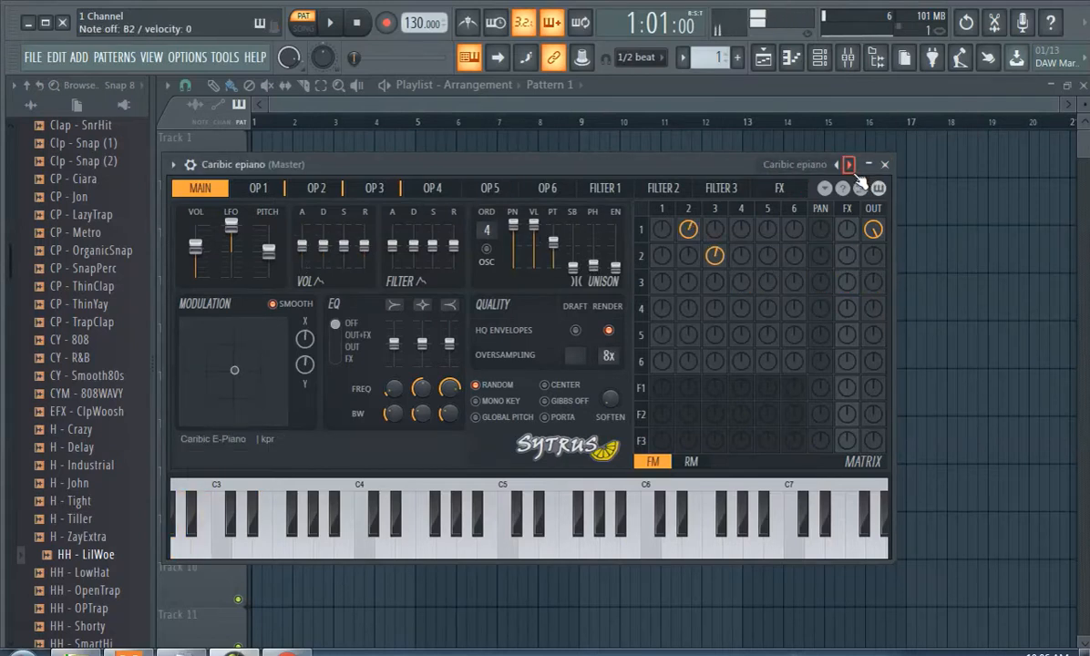
left_click(324, 534)
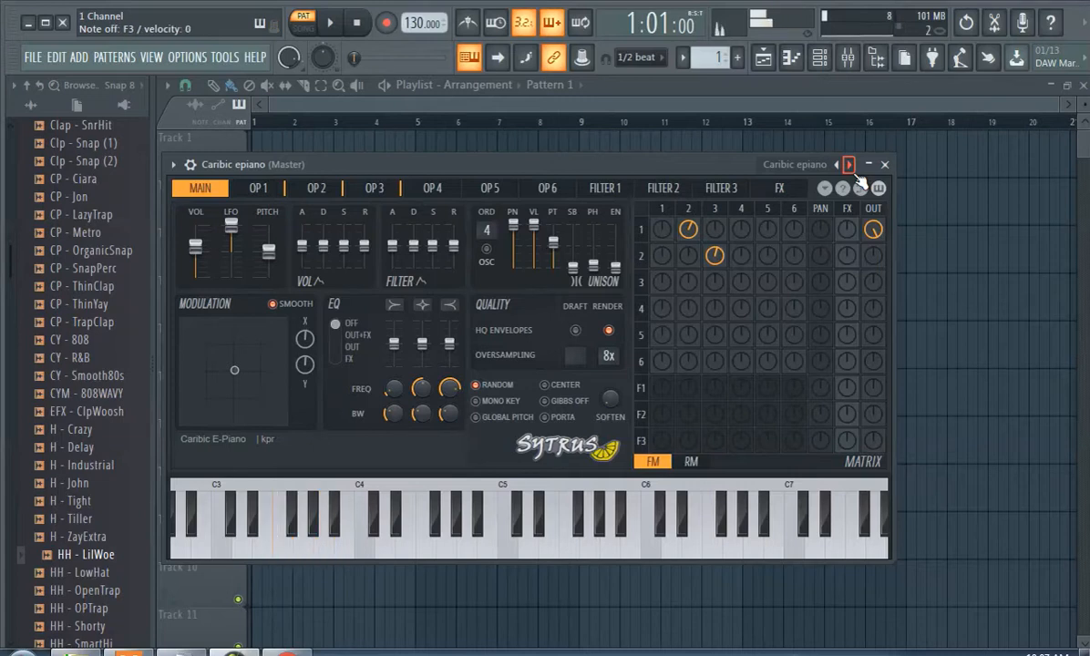
left_click(292, 529)
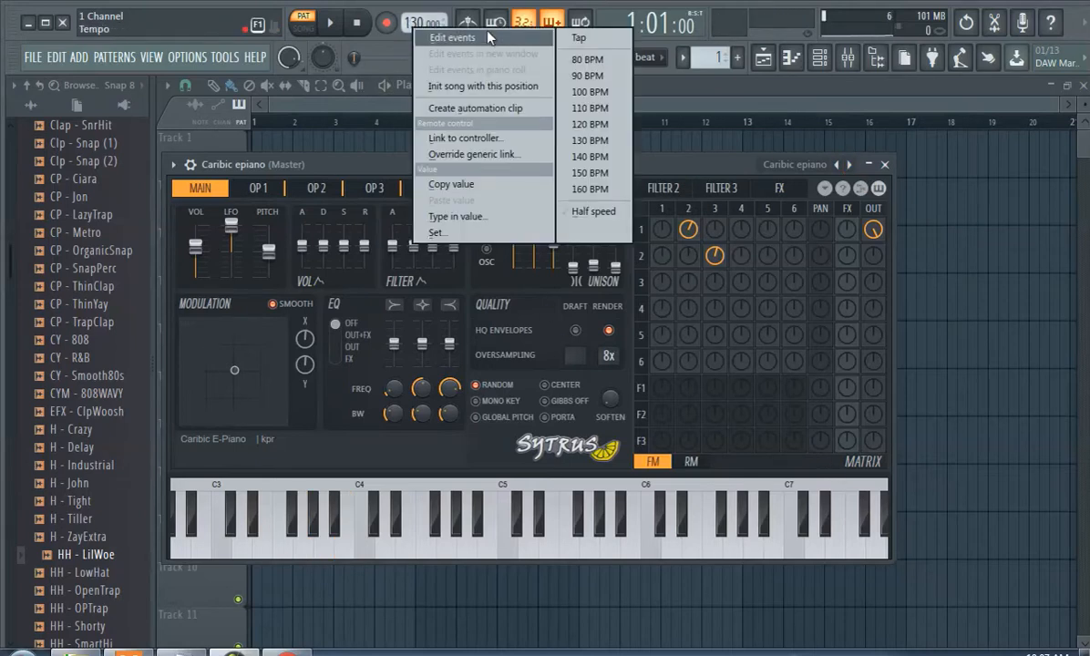
mouse_move(593, 124)
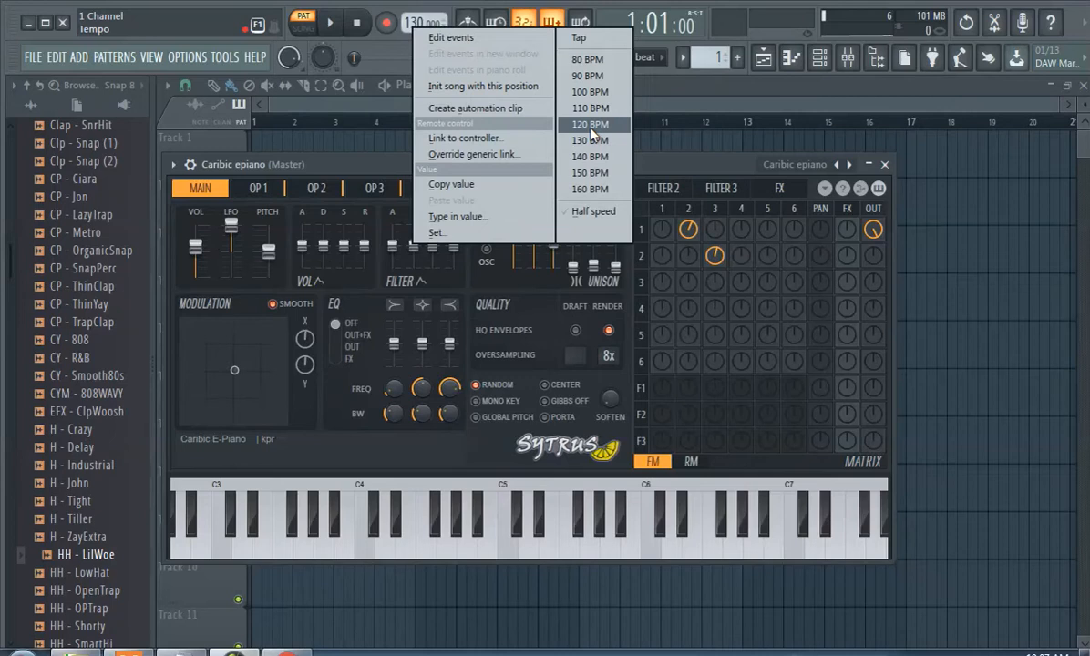
Set the project tempo to 140 BPM and close the Sytrus window.
left_click(590, 156)
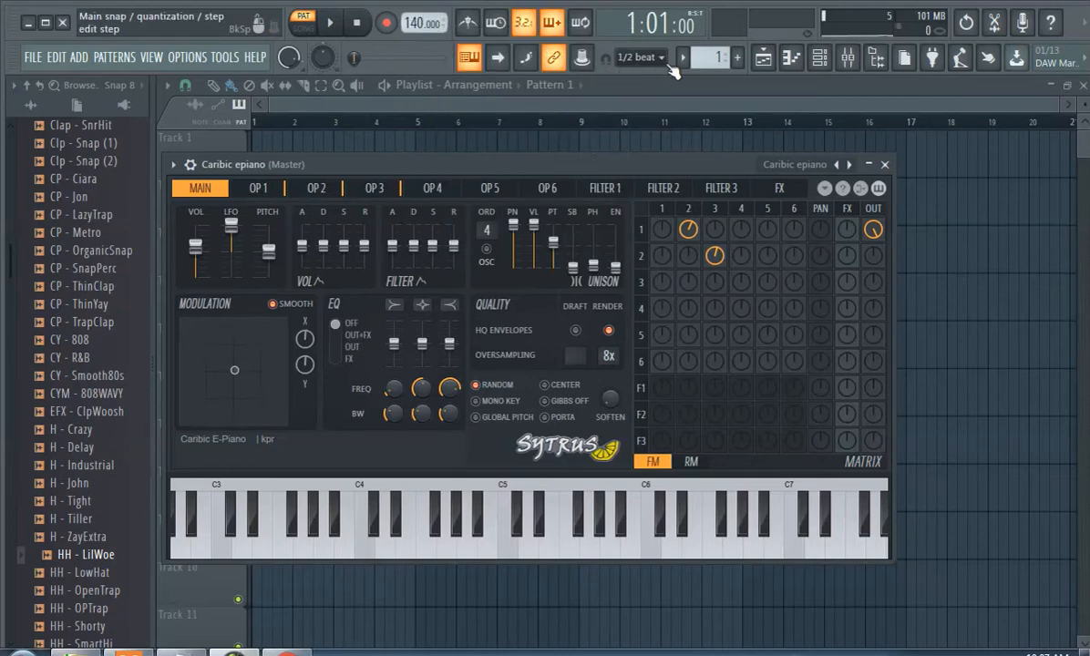
left_click(883, 165)
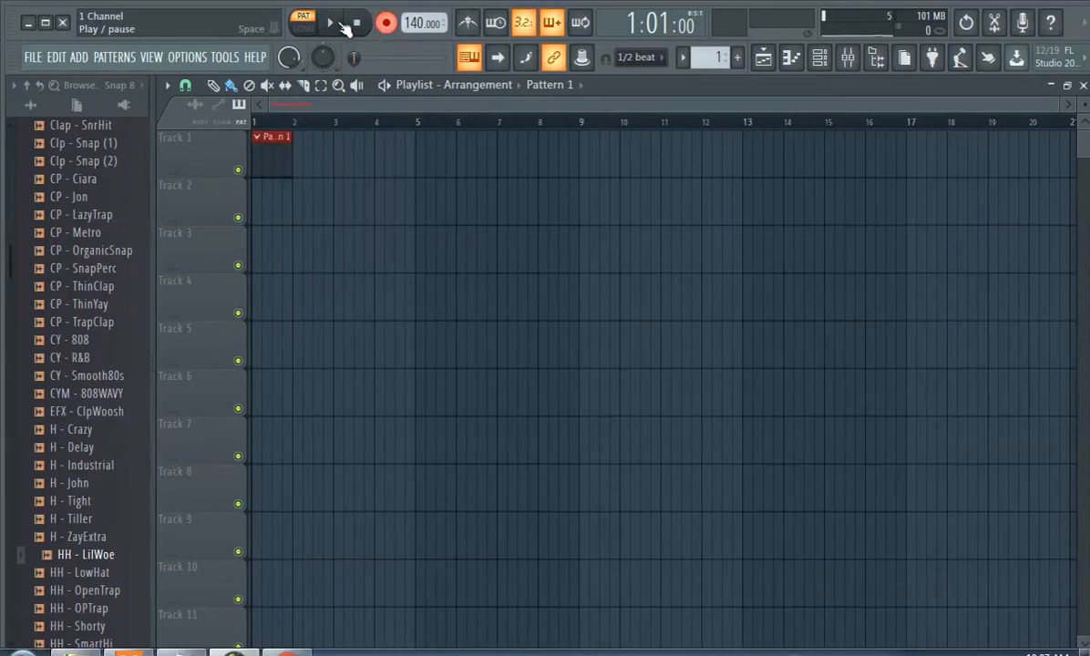
Record the chord performance into Pattern 1, then play it back.
left_click(330, 23)
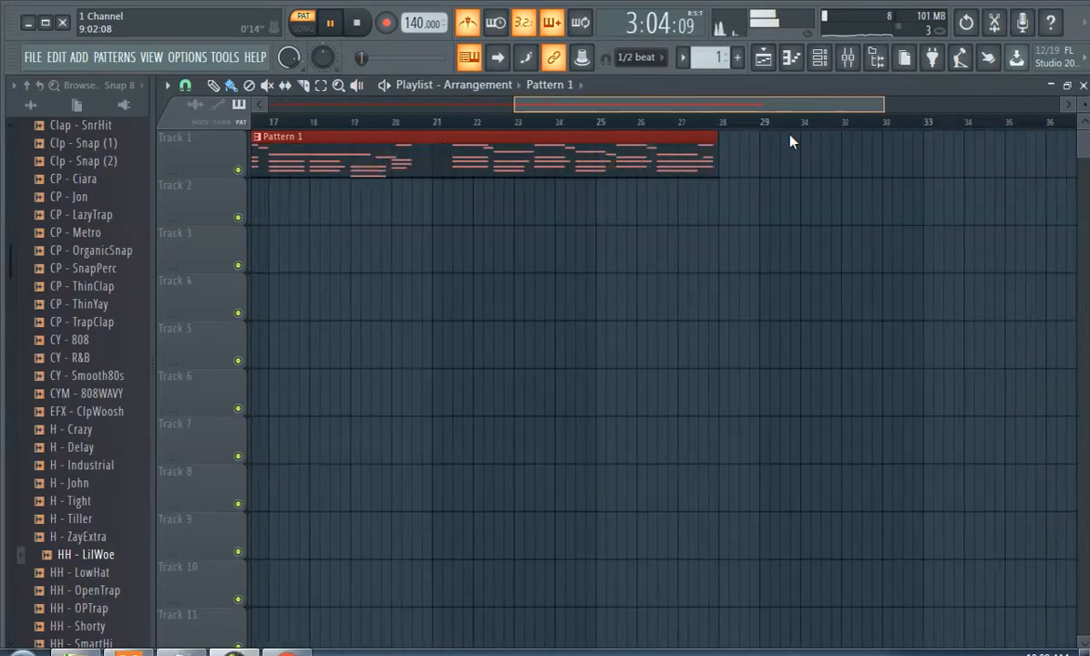
left_click(303, 28)
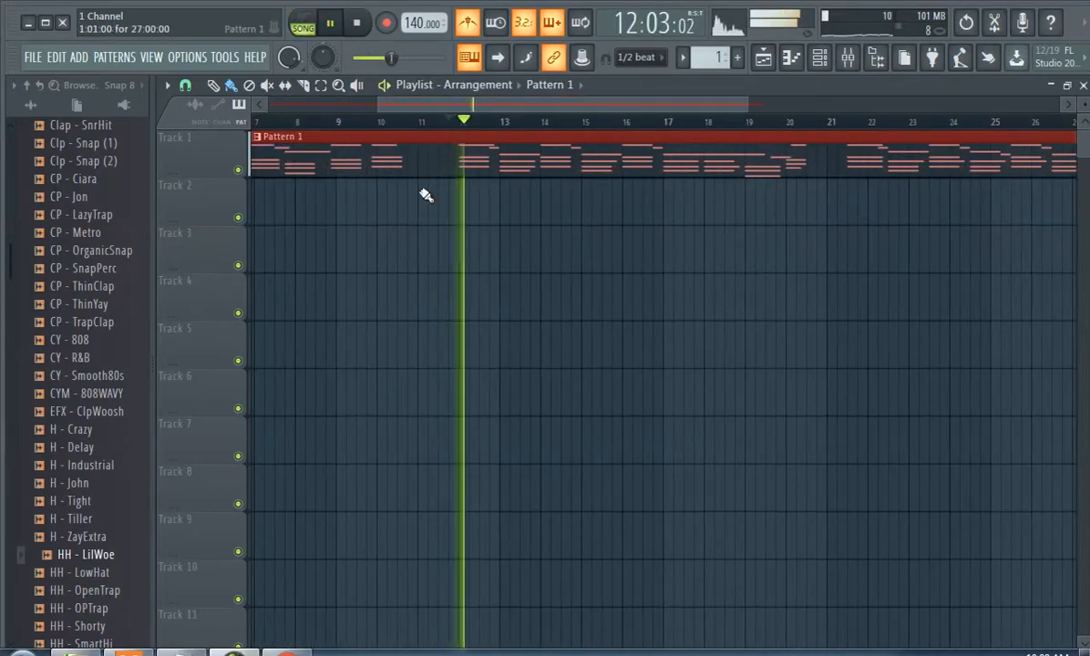
Open the Pattern 1 Caribic epiano clip in the piano roll.
left_click(509, 120)
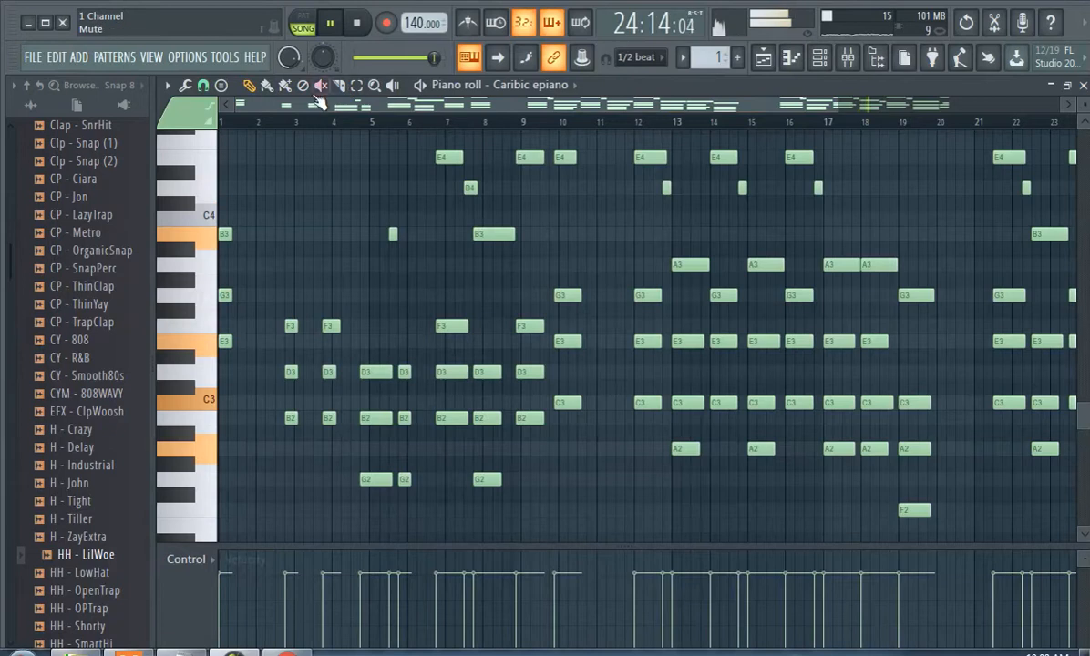
Delete the chord notes in bars 7 to 10.
left_click_drag(461, 137, 601, 447)
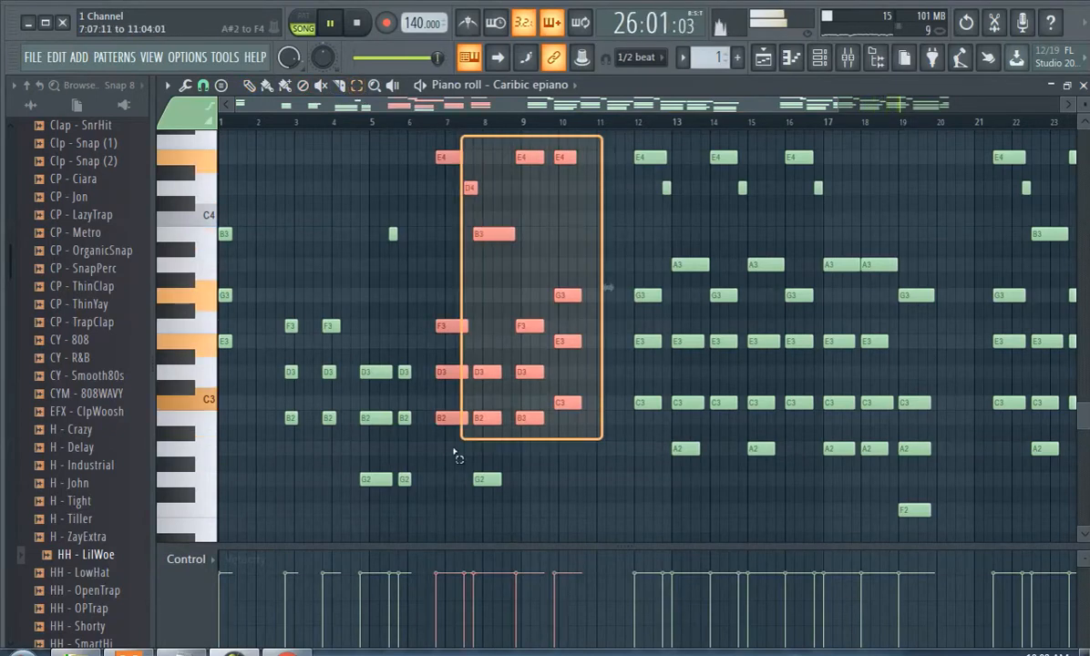
key("Delete")
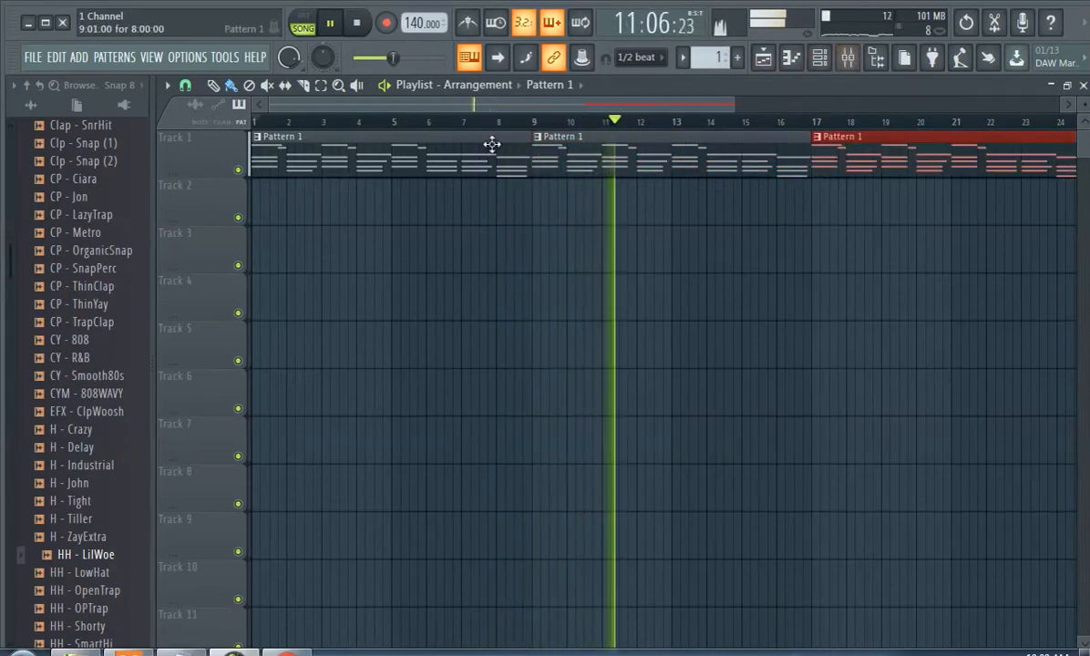
Show the mixer with Insert 5's first FX slot list.
left_click(356, 23)
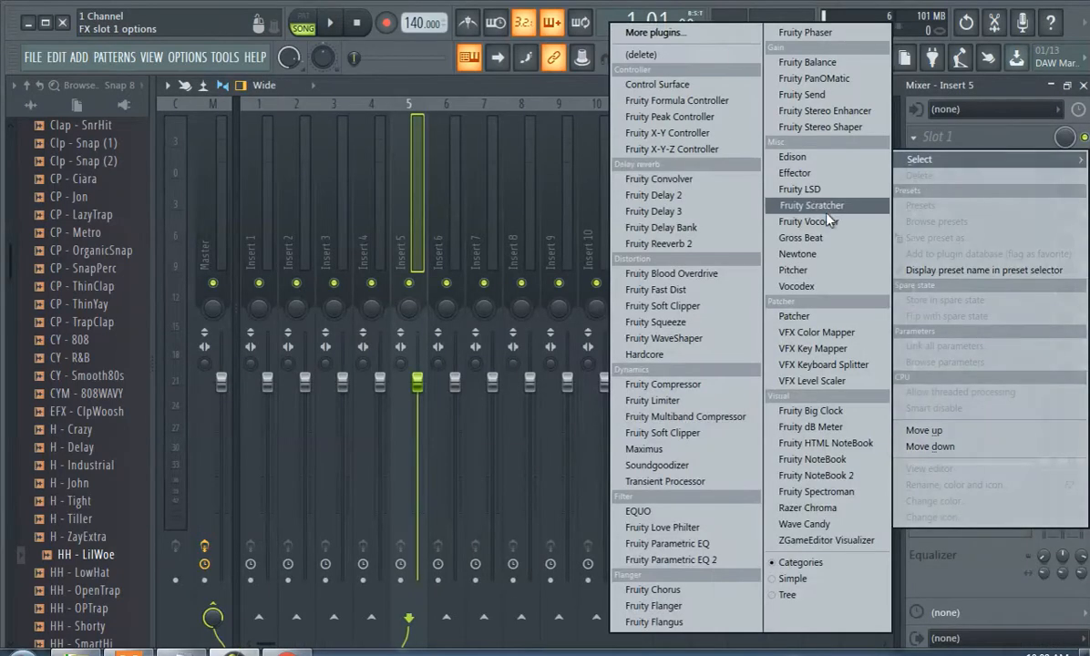
Choose a Misc-category effect for Insert 5's first FX slot.
left_click(659, 177)
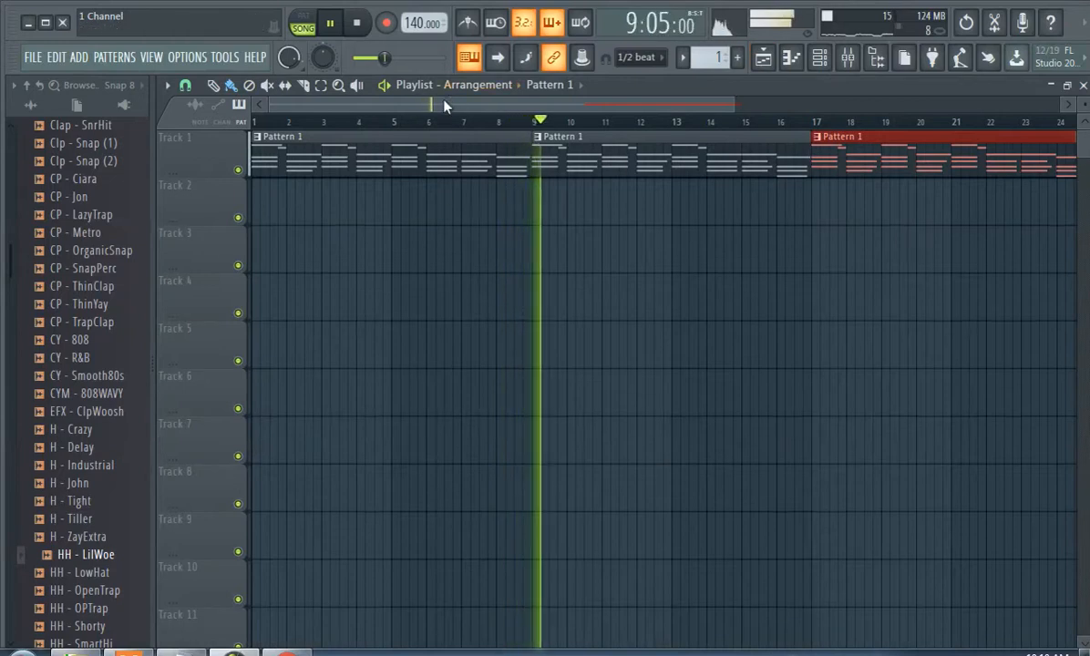
Stop the chord playback and place a new empty Pattern 2 clip at bar 1 of Track 3.
left_click(329, 23)
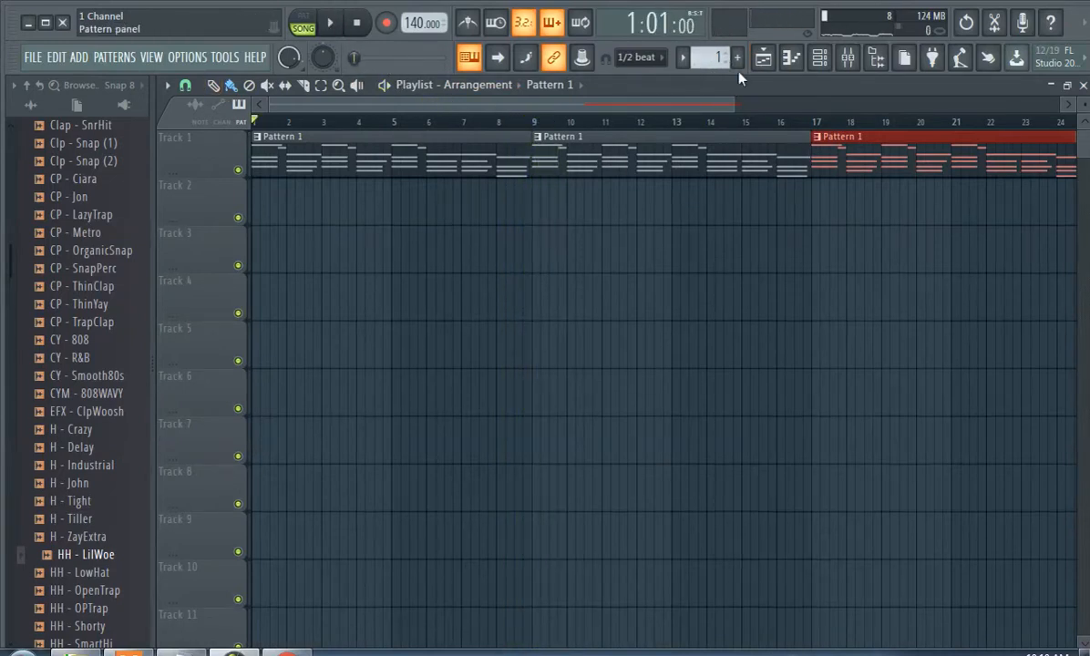
left_click(269, 246)
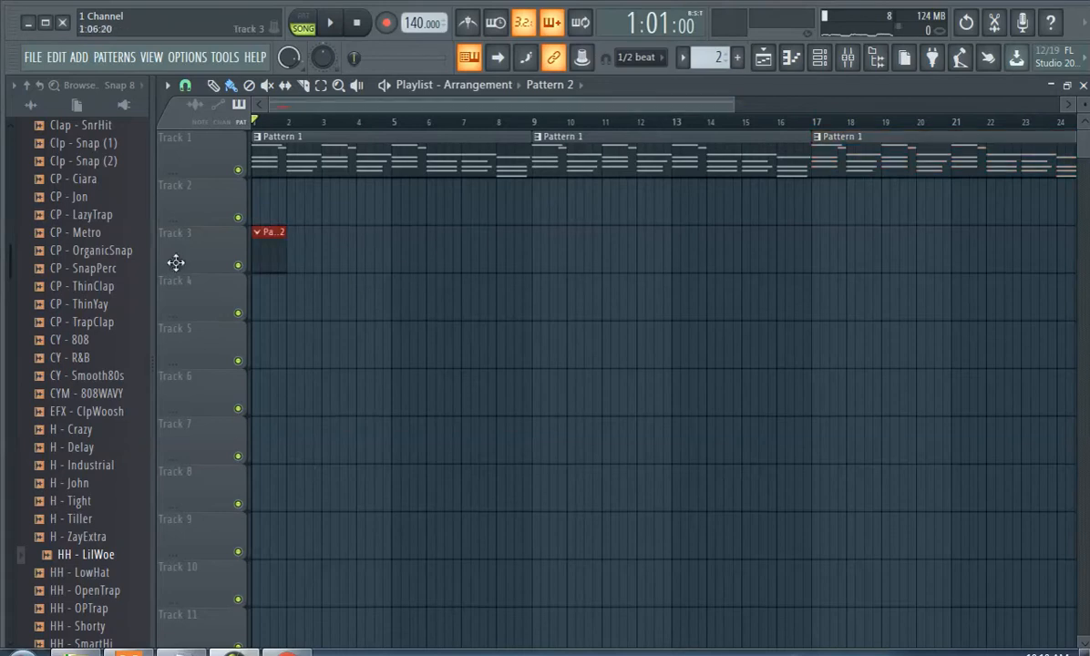
Add an FL Keys instrument and load its Dark Piano preset.
left_click(82, 57)
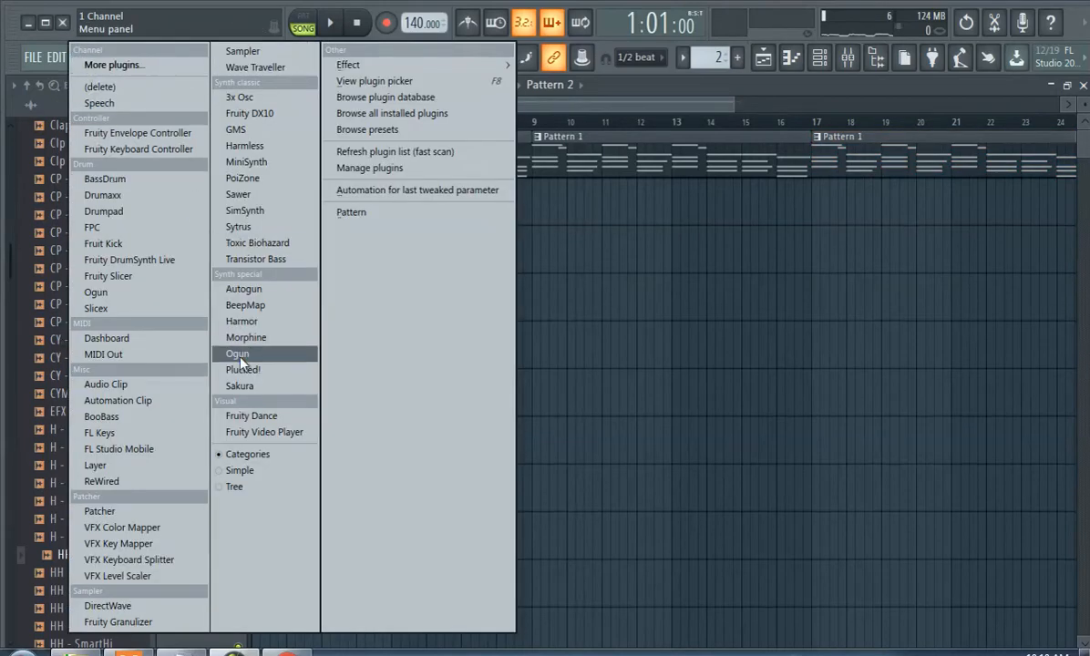
left_click(95, 431)
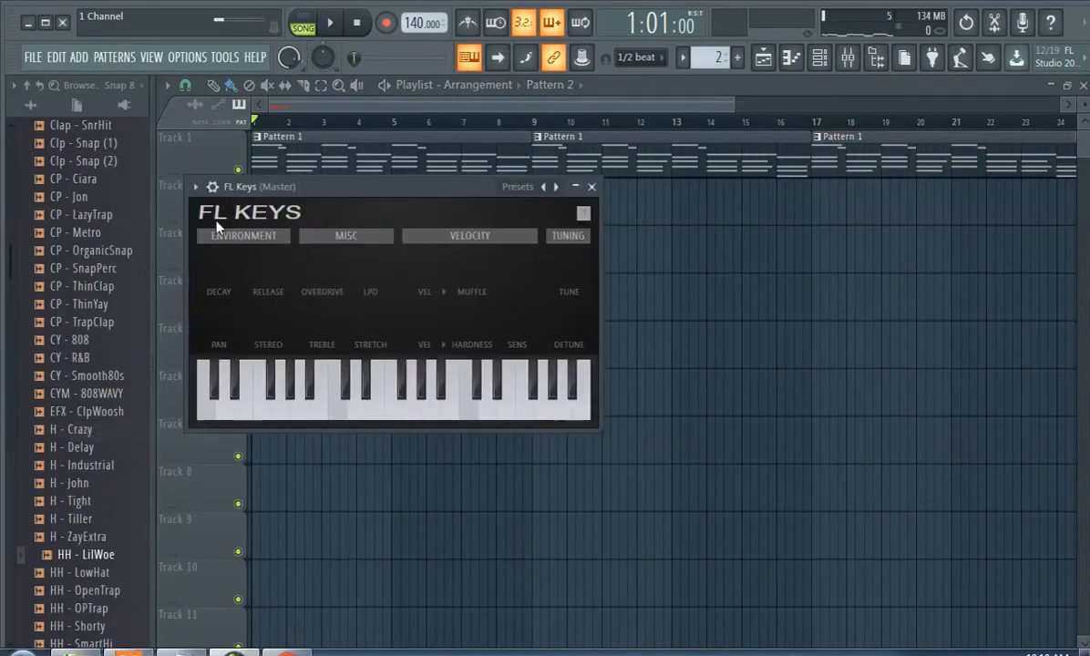
left_click(195, 187)
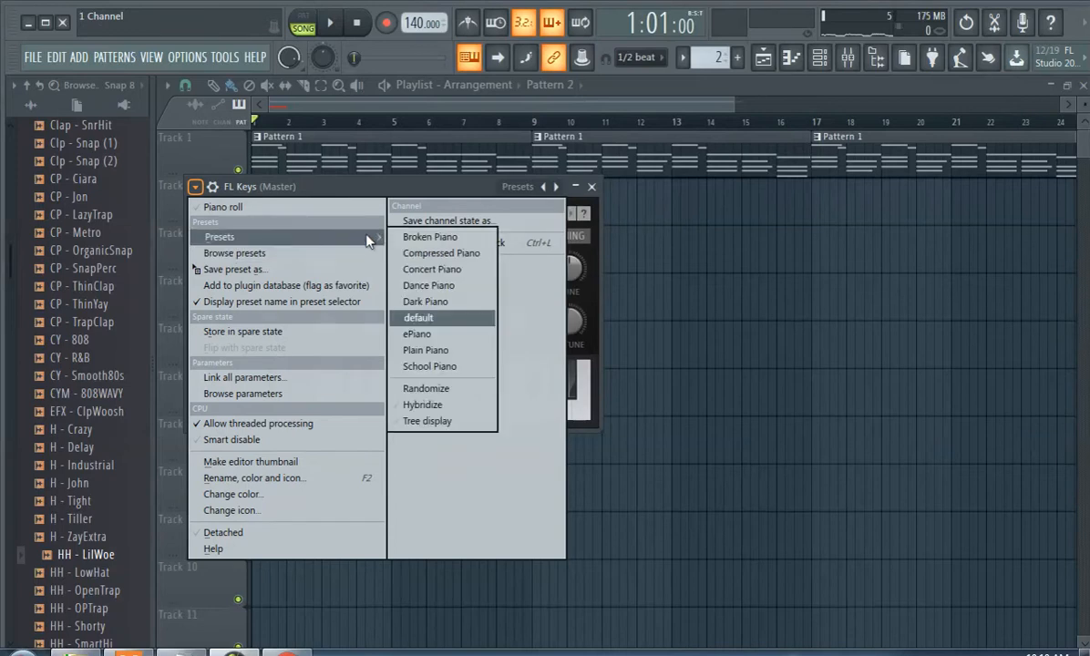
left_click(429, 286)
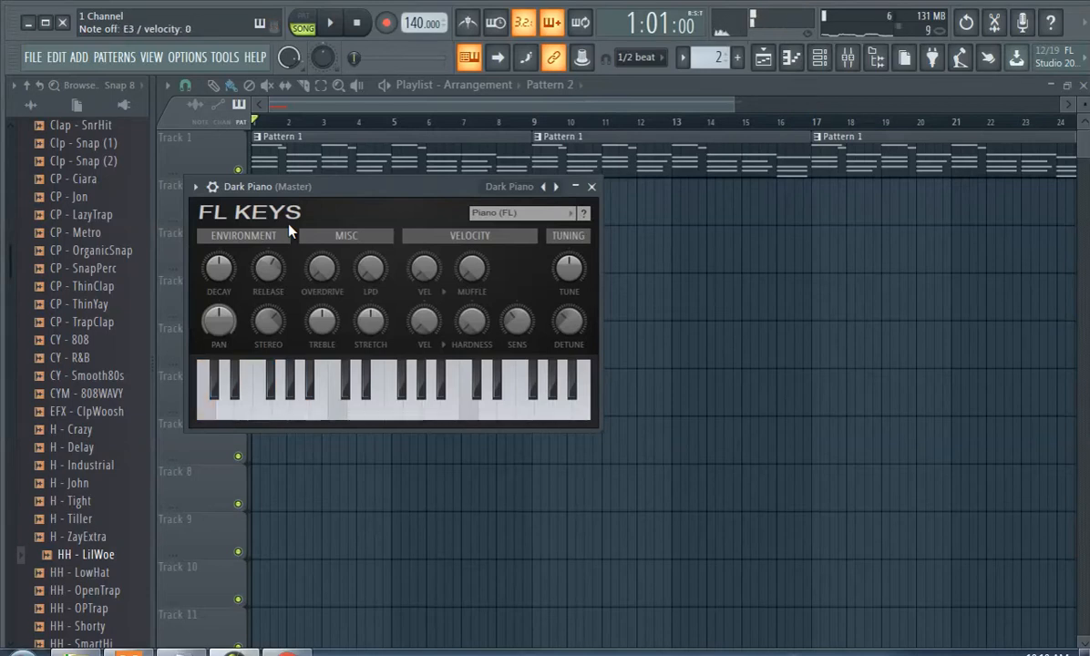
mouse_move(467, 23)
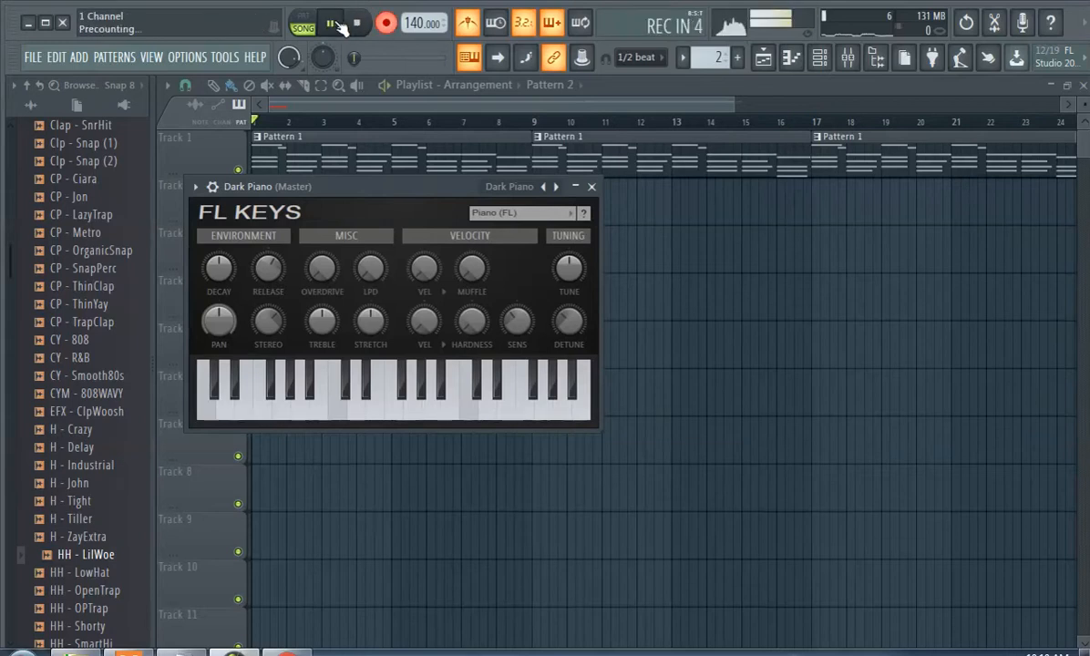
Record a trial Dark Piano take, then stop playback.
left_click(330, 23)
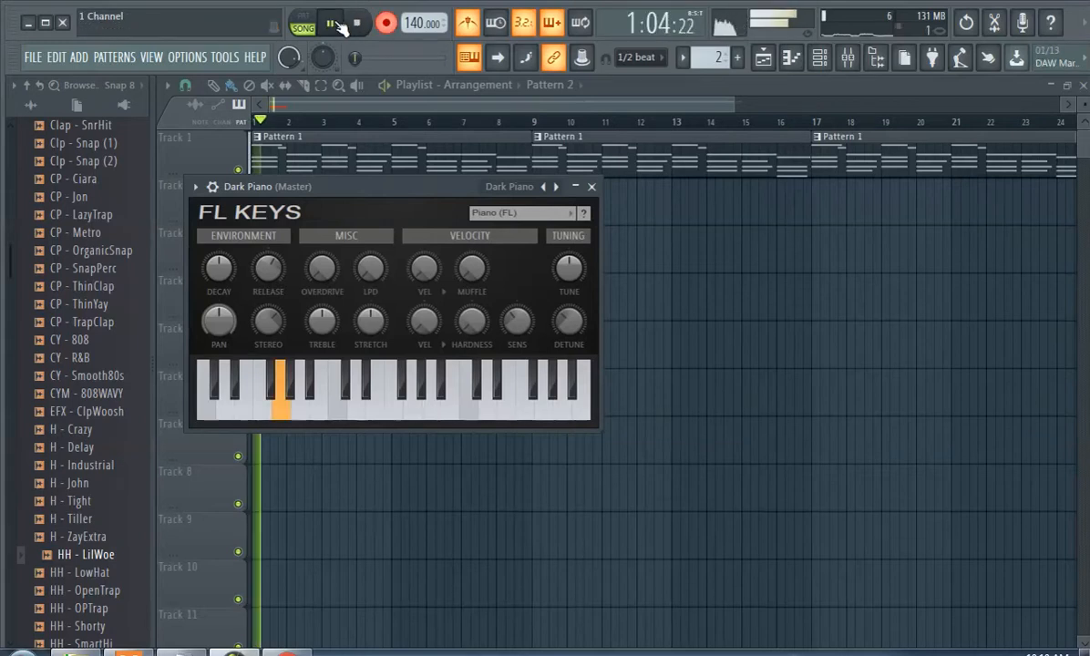
left_click(278, 392)
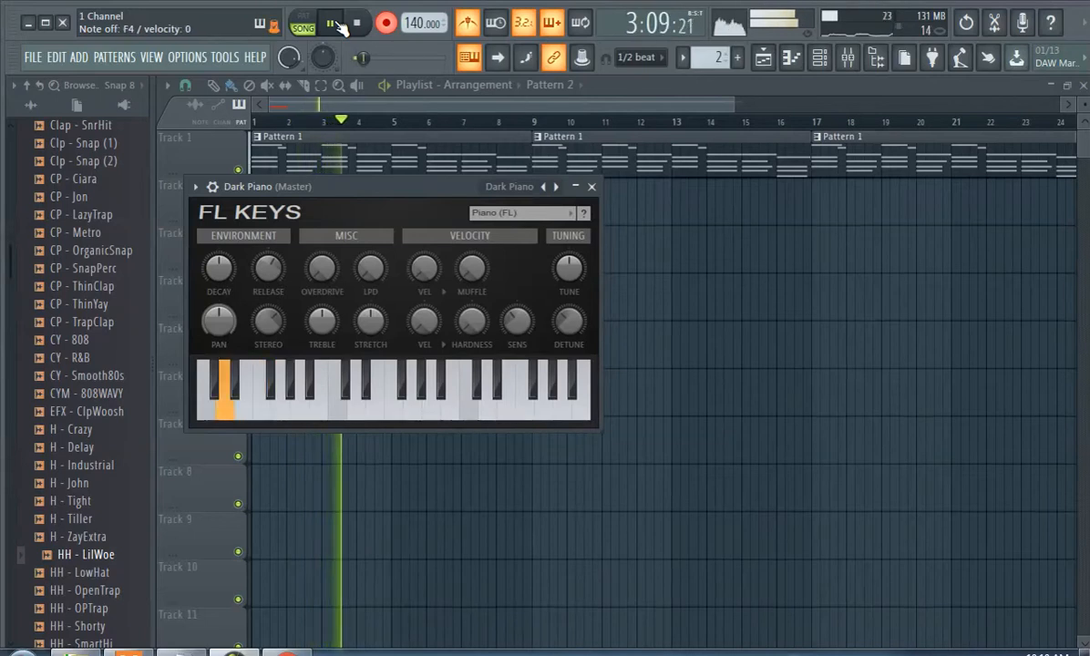
left_click(330, 22)
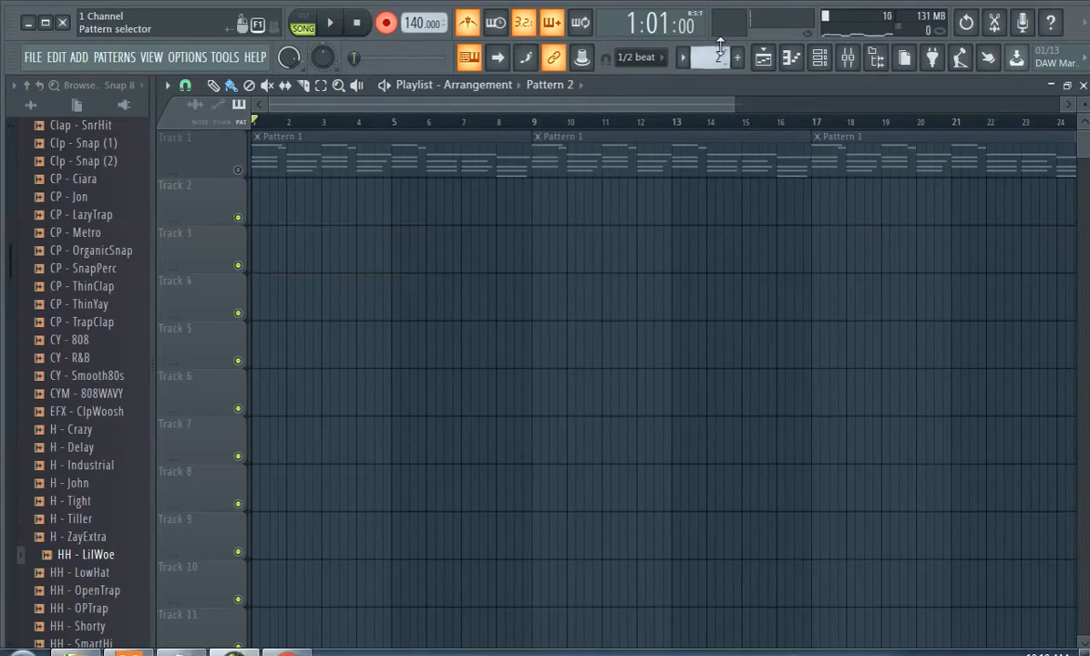
Create Pattern 3 on Track 3 and start recording the Dark Piano melody.
left_click(719, 45)
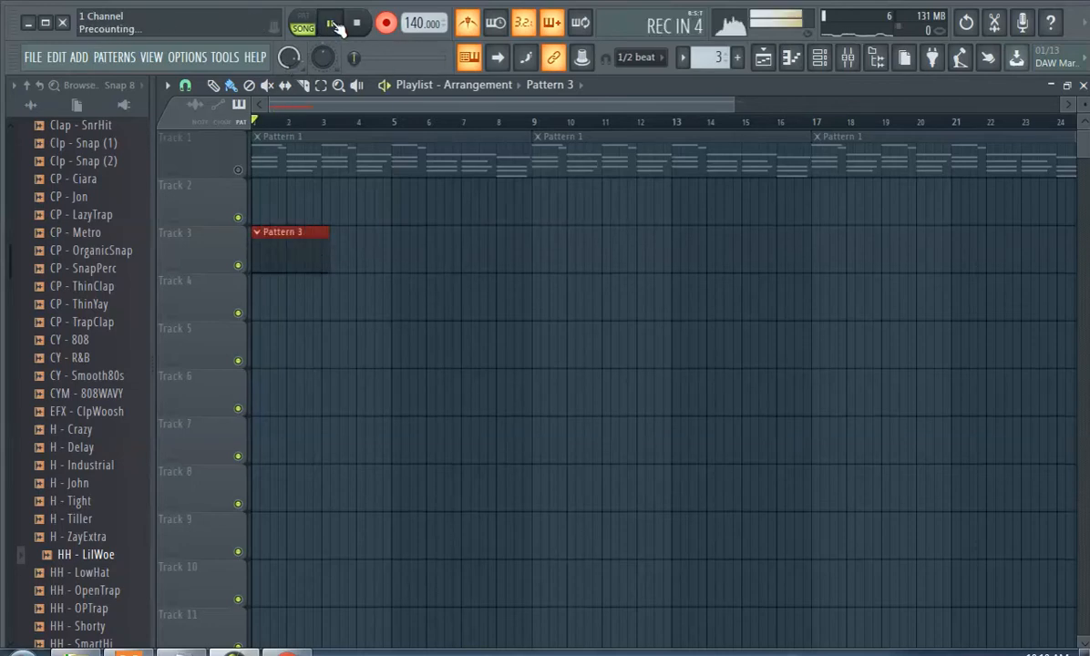
left_click(330, 23)
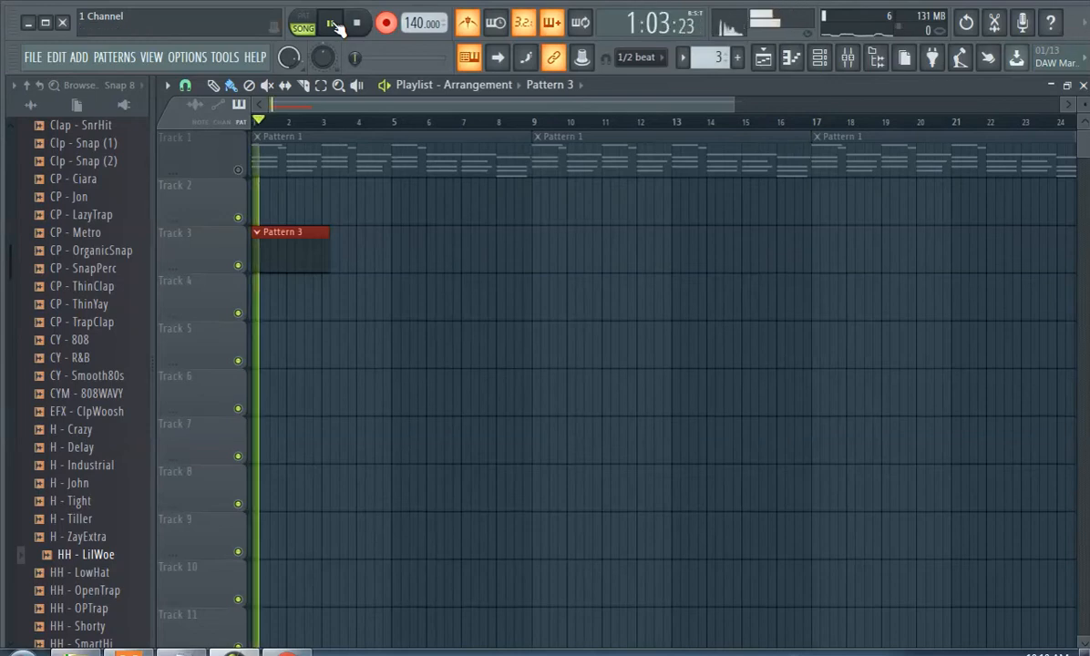
left_click(330, 22)
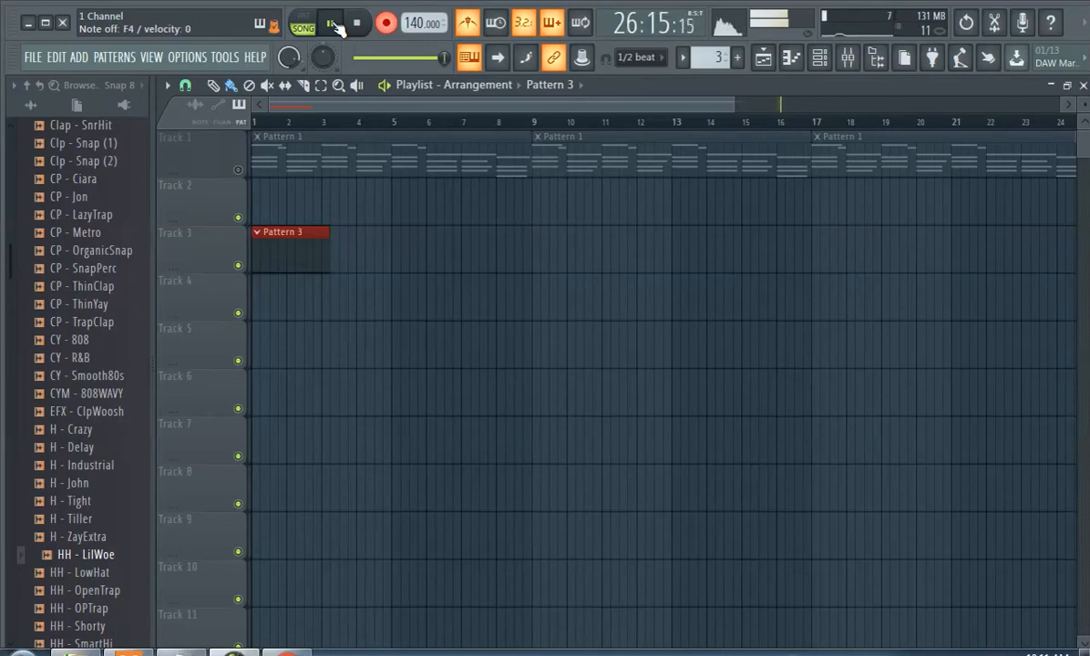
End the Pattern 3 melody recording, play it back, and return to the start.
left_click(385, 22)
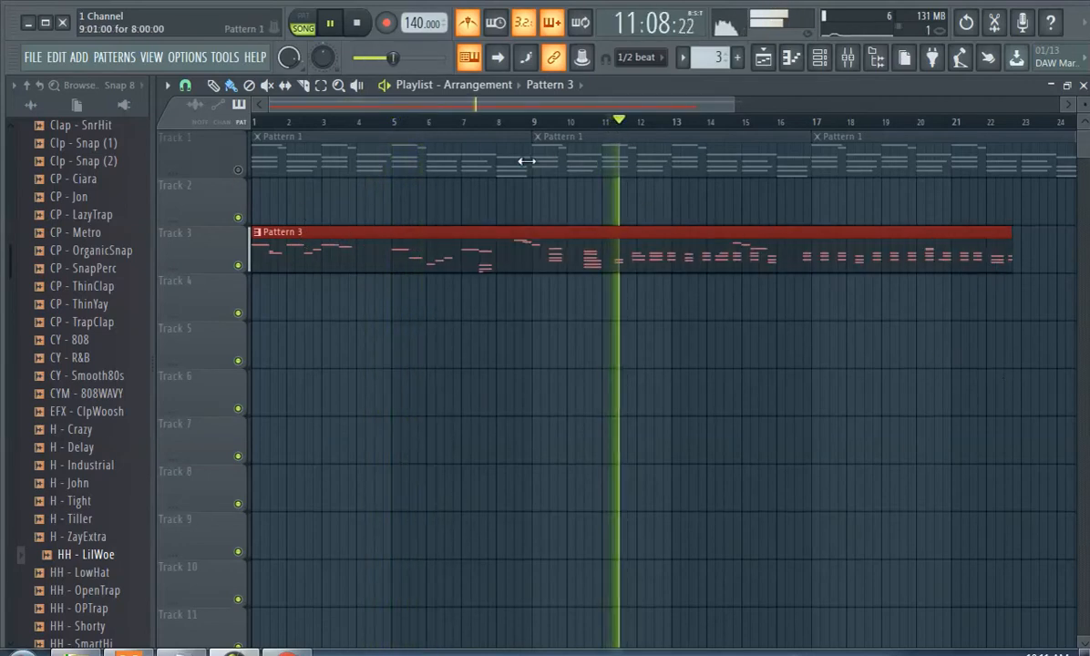
left_click(330, 23)
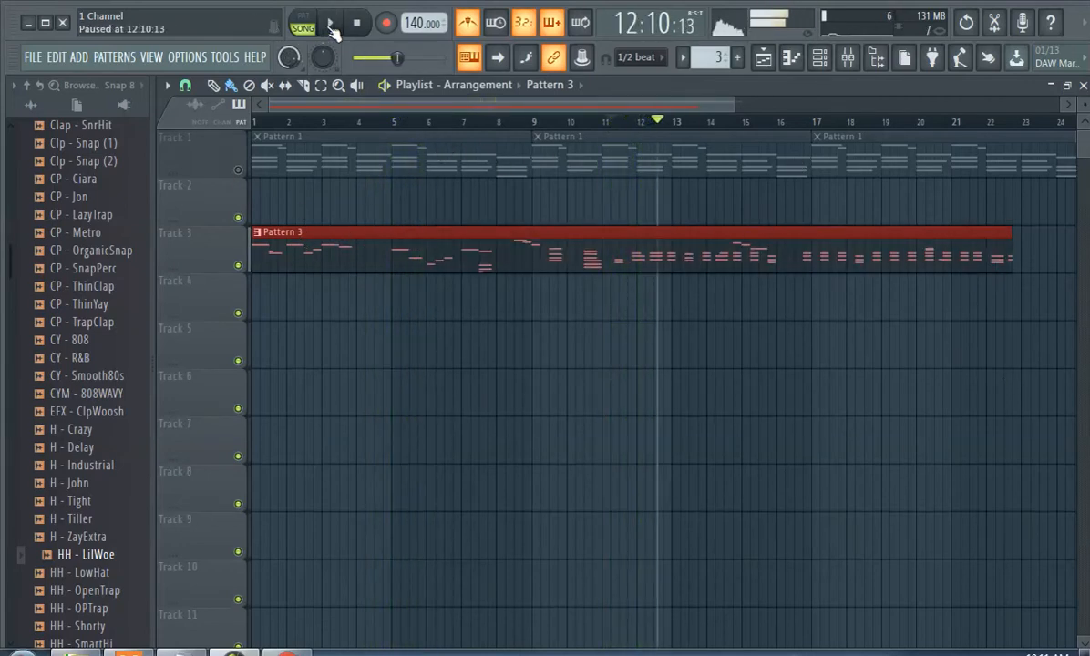
left_click(356, 23)
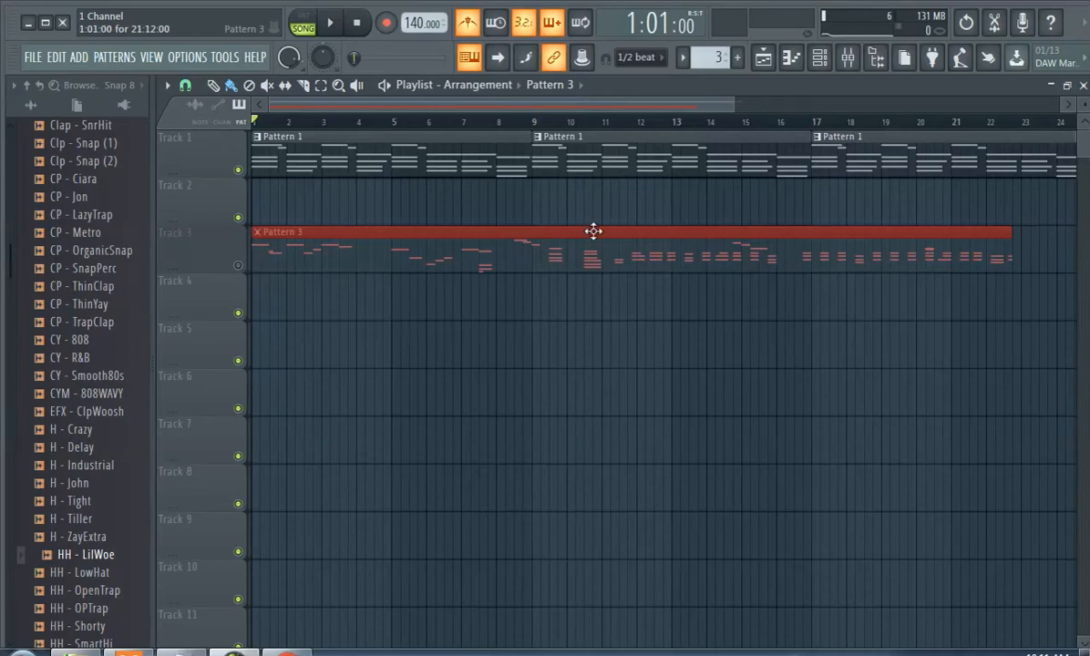
Add a Pattern 4 clip on Track 2, then play and stop the song arrangement.
left_click(738, 52)
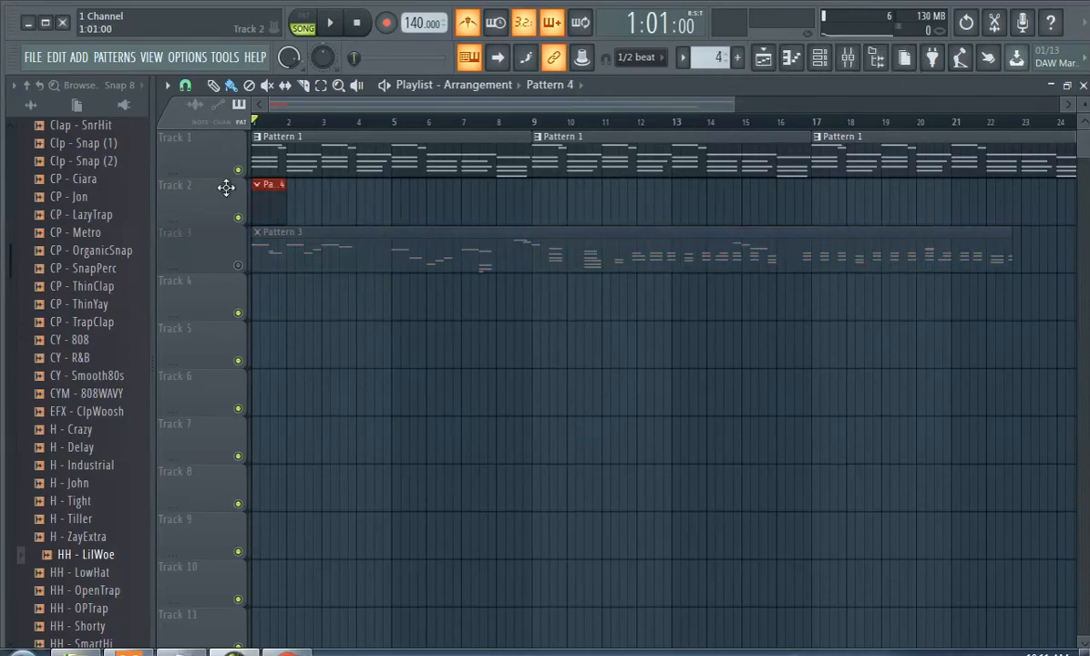
left_click(329, 23)
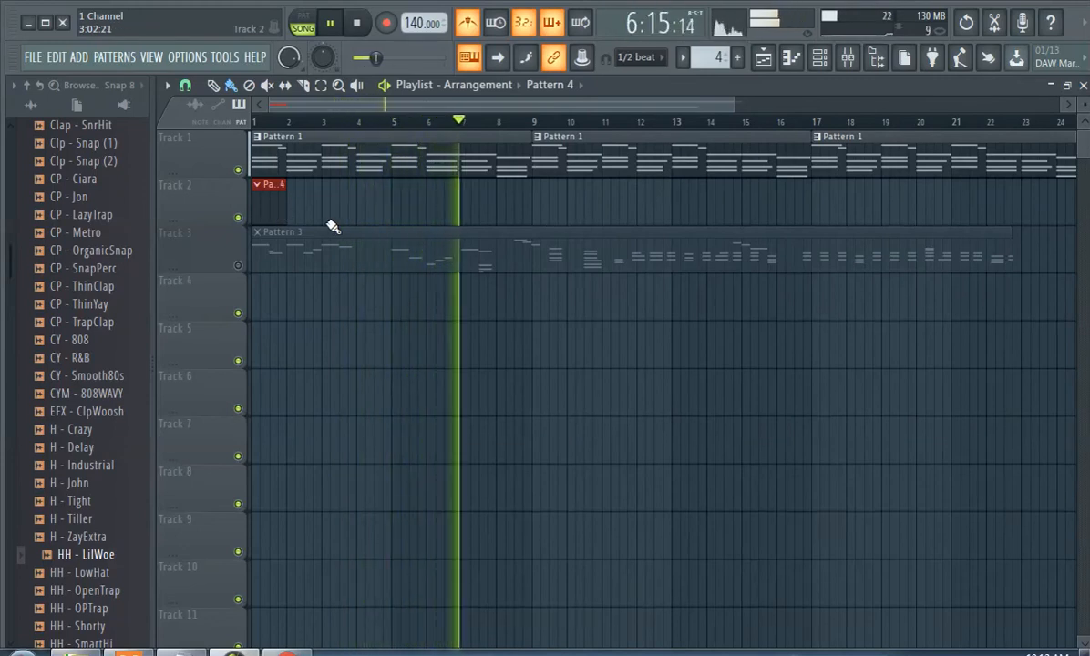
left_click(330, 23)
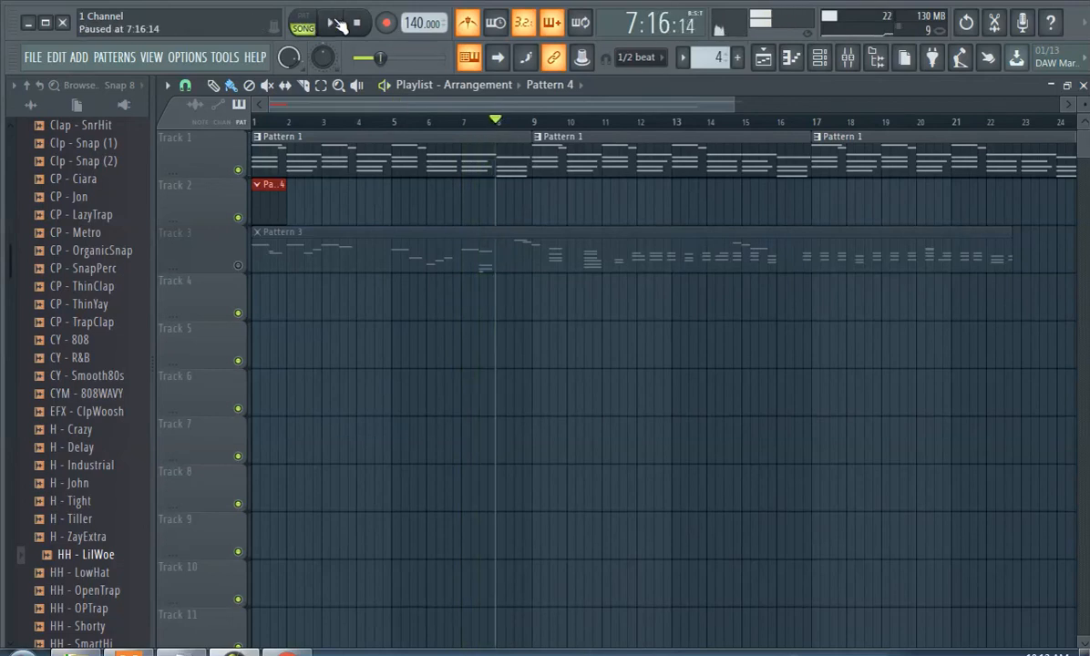
left_click(357, 23)
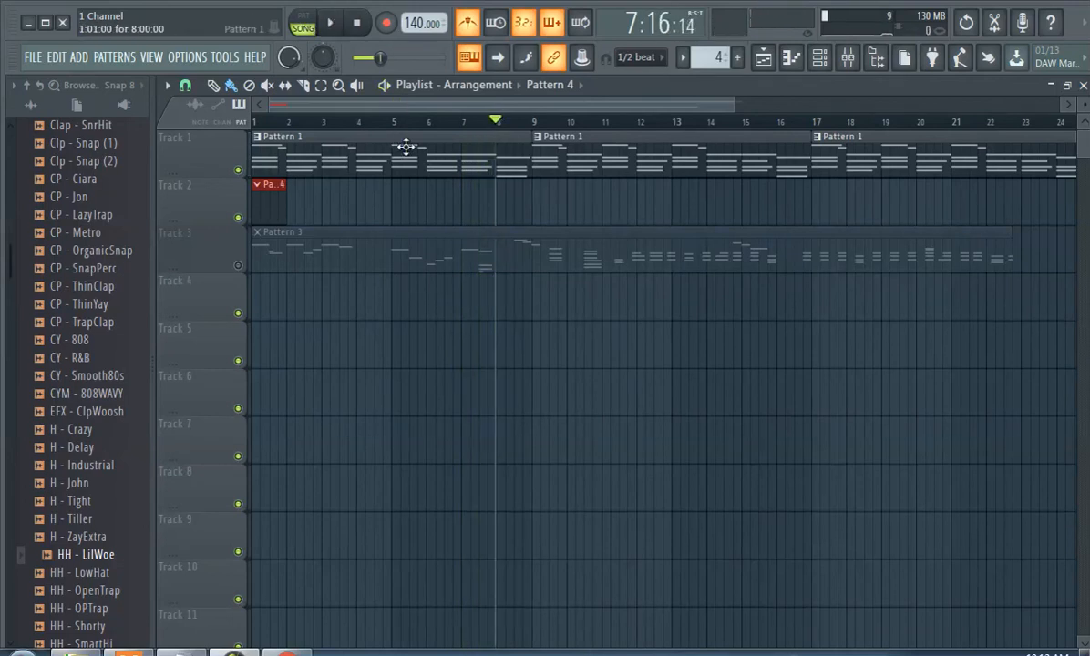